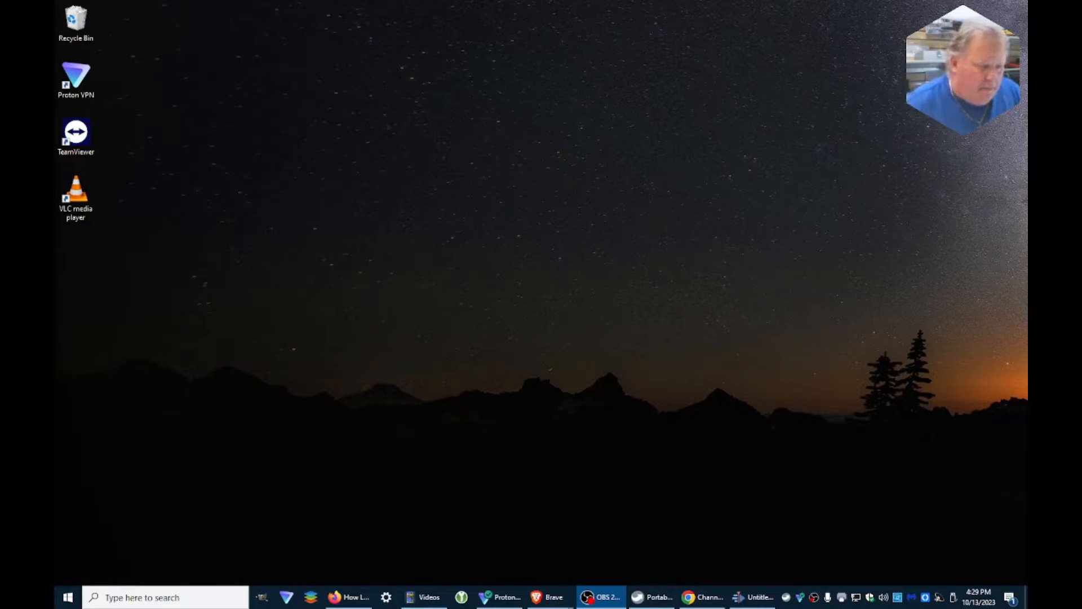
mouse_move(901, 435)
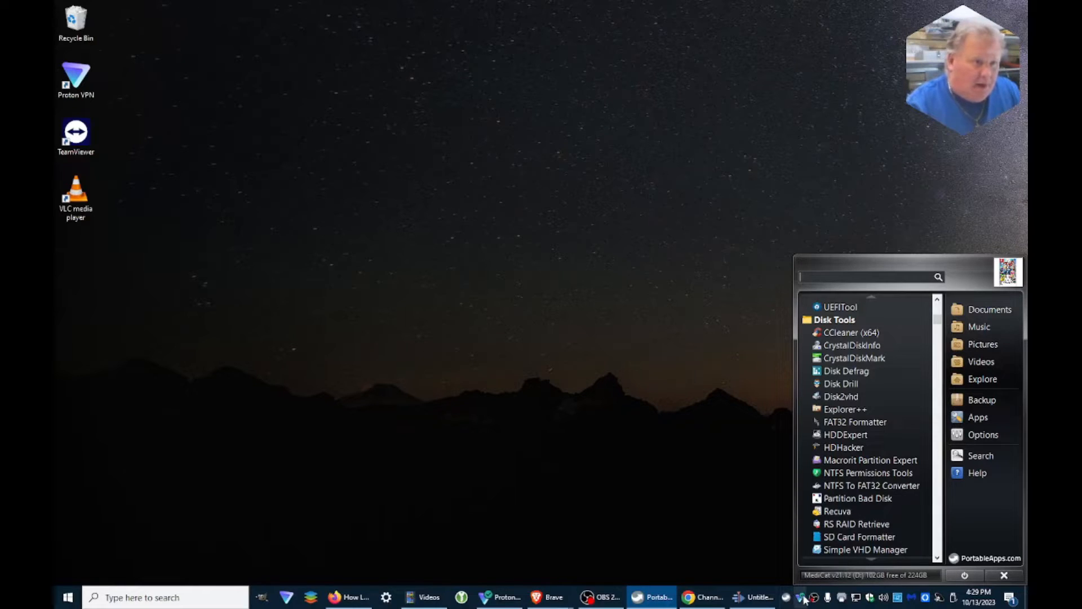
mouse_move(866, 396)
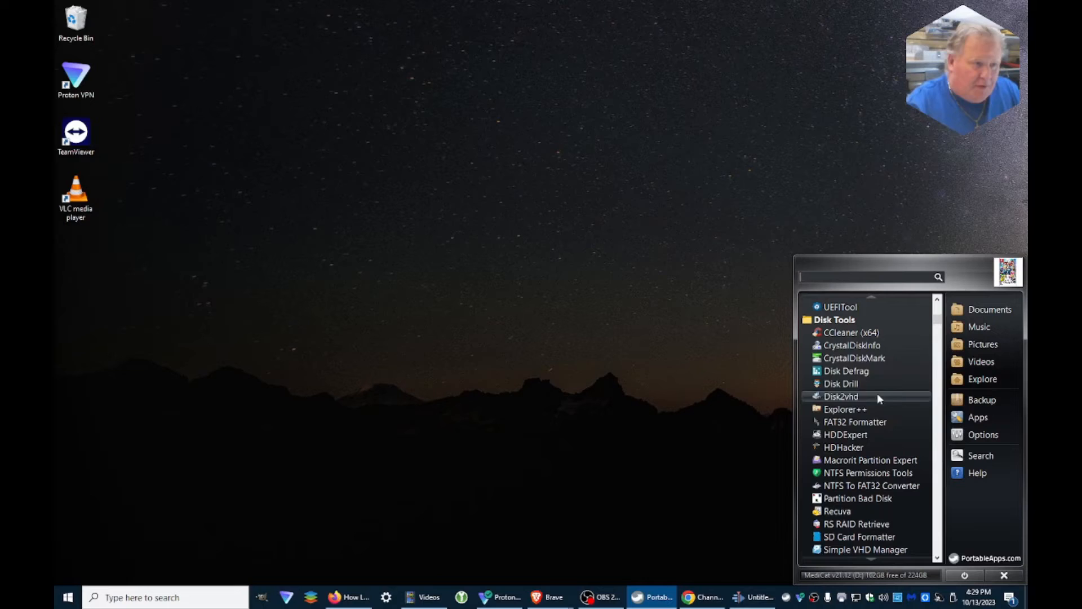
mouse_move(851, 345)
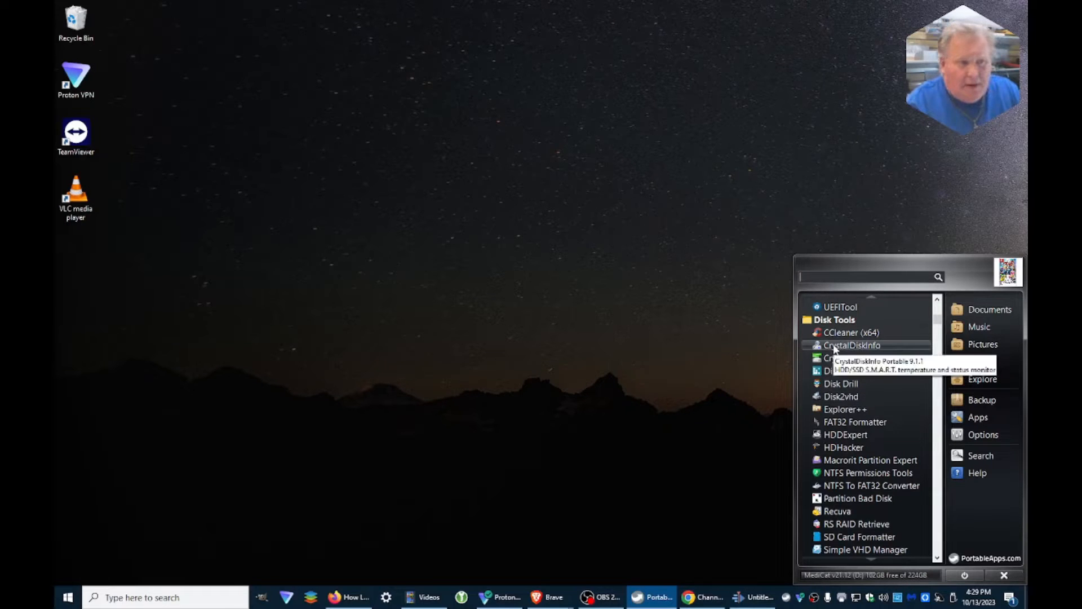
- Launch CrystalDiskInfo from the Disk Tools group of the PortableApps launcher
scroll(up, 3)
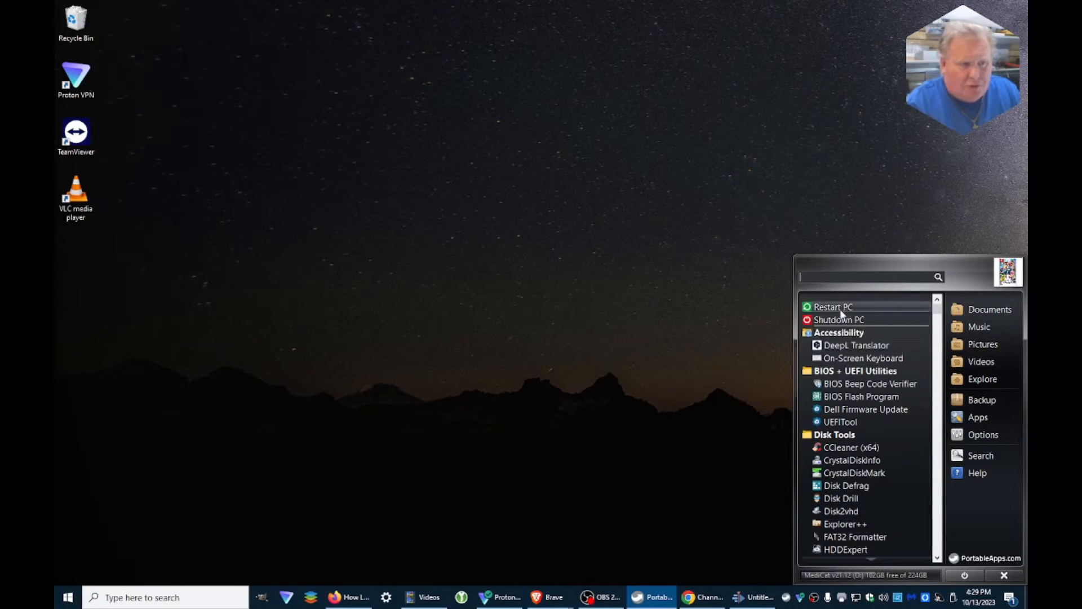
mouse_move(852, 460)
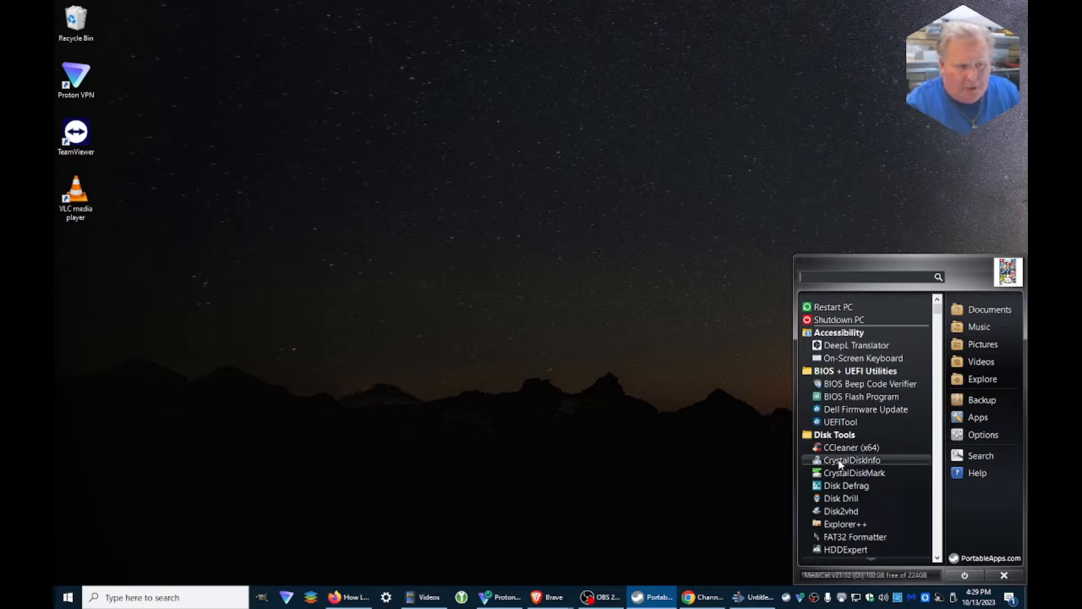
mouse_move(851, 461)
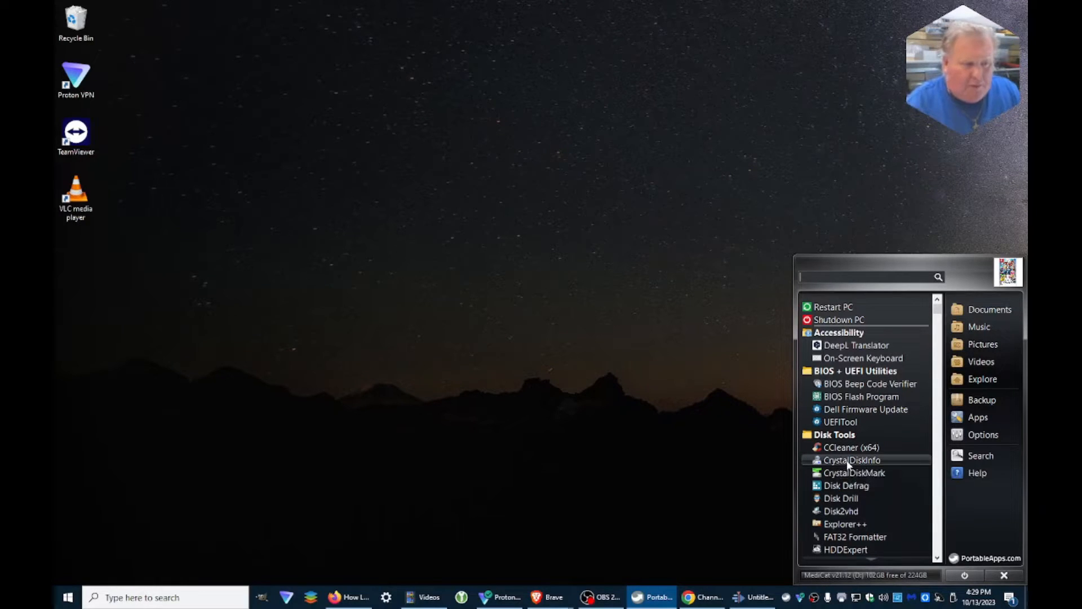
mouse_move(852, 459)
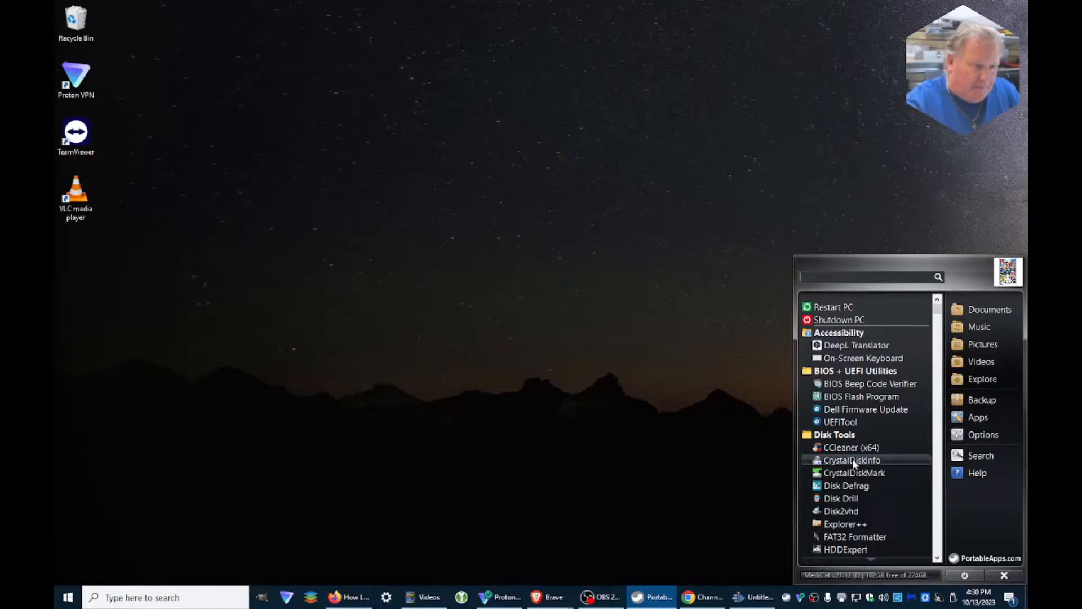
click(851, 460)
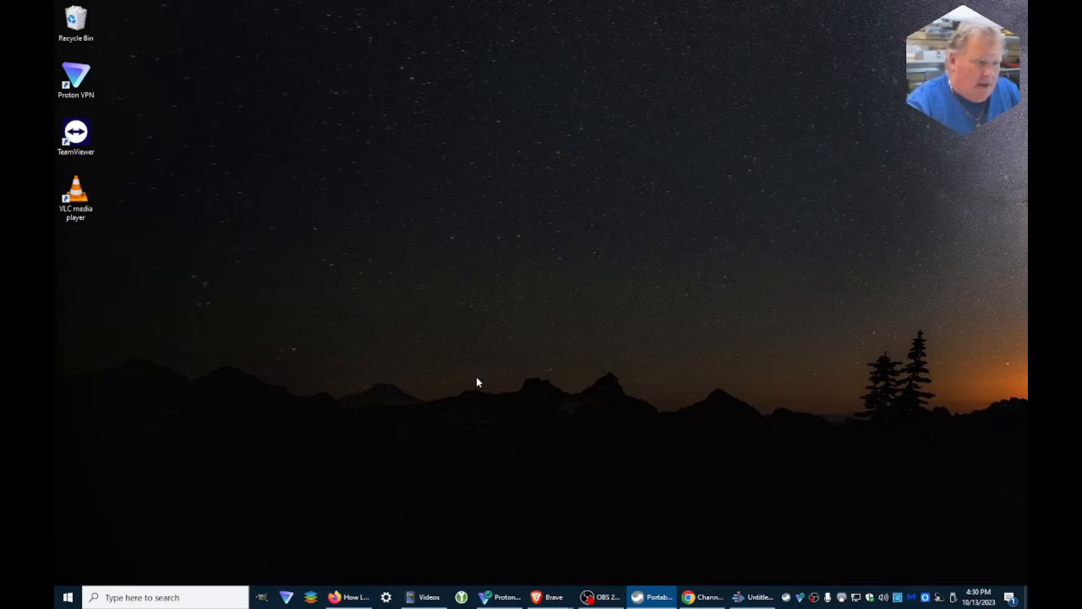
- Review the Kingston SKC600256G's S.M.A.R.T. attribute list, scrolling down and back to the top
click(755, 597)
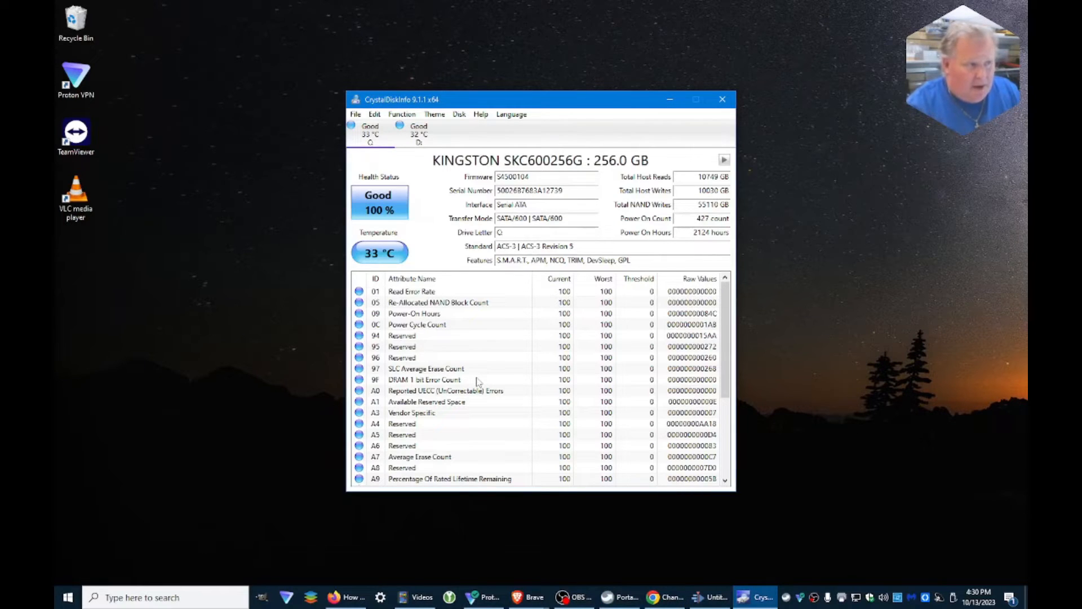
mouse_move(424, 131)
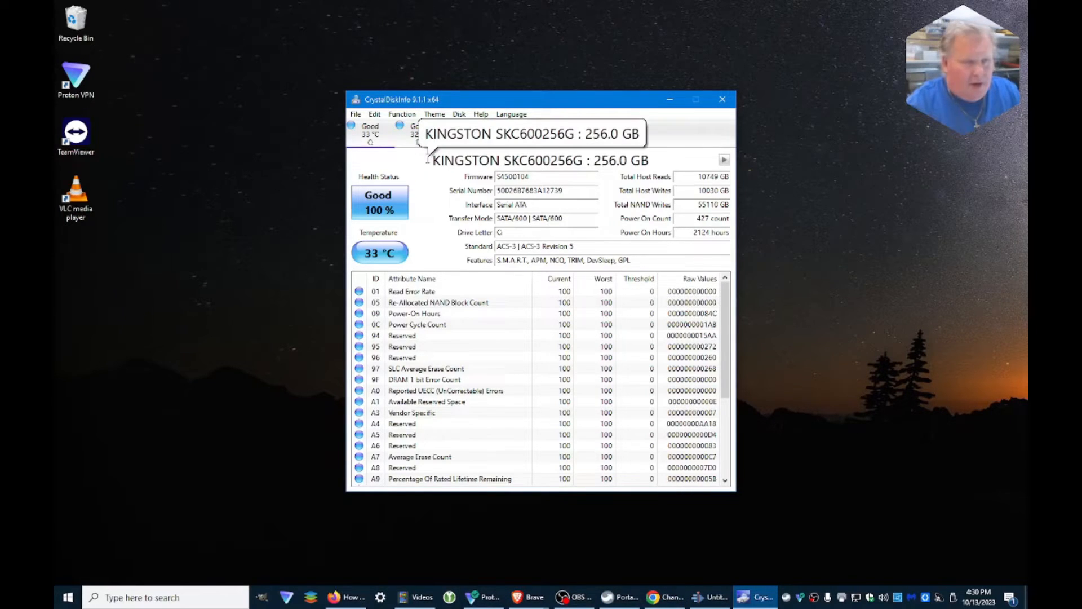
mouse_move(429, 176)
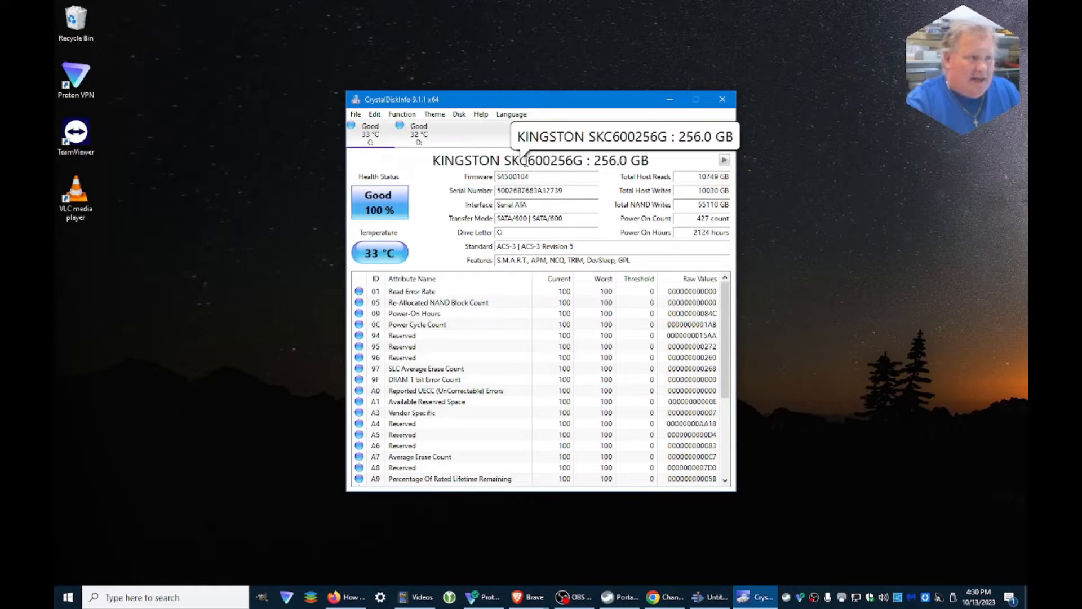
mouse_move(441, 251)
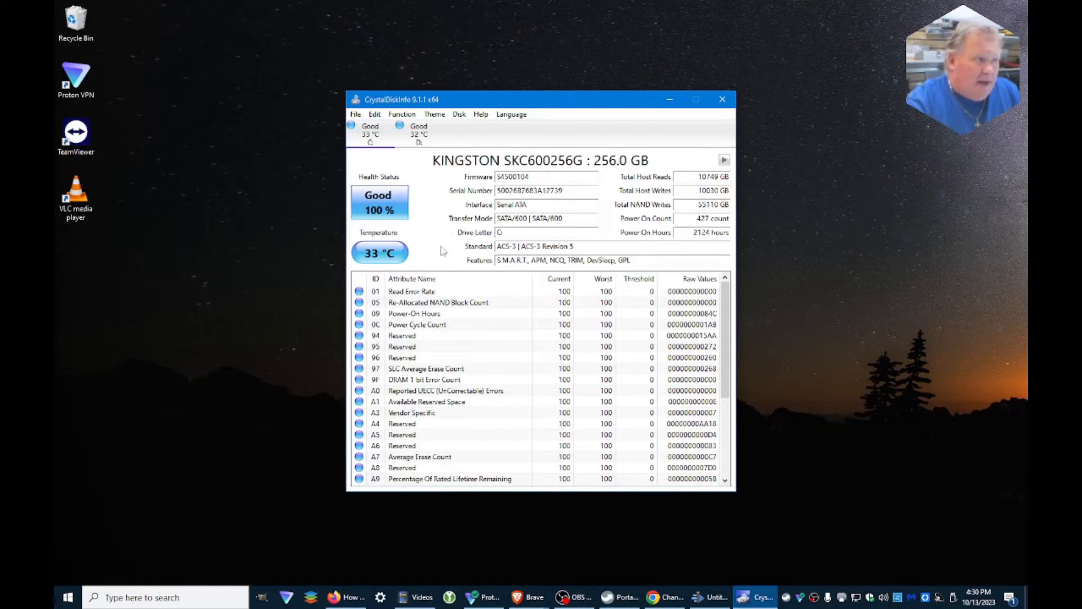
mouse_move(397, 211)
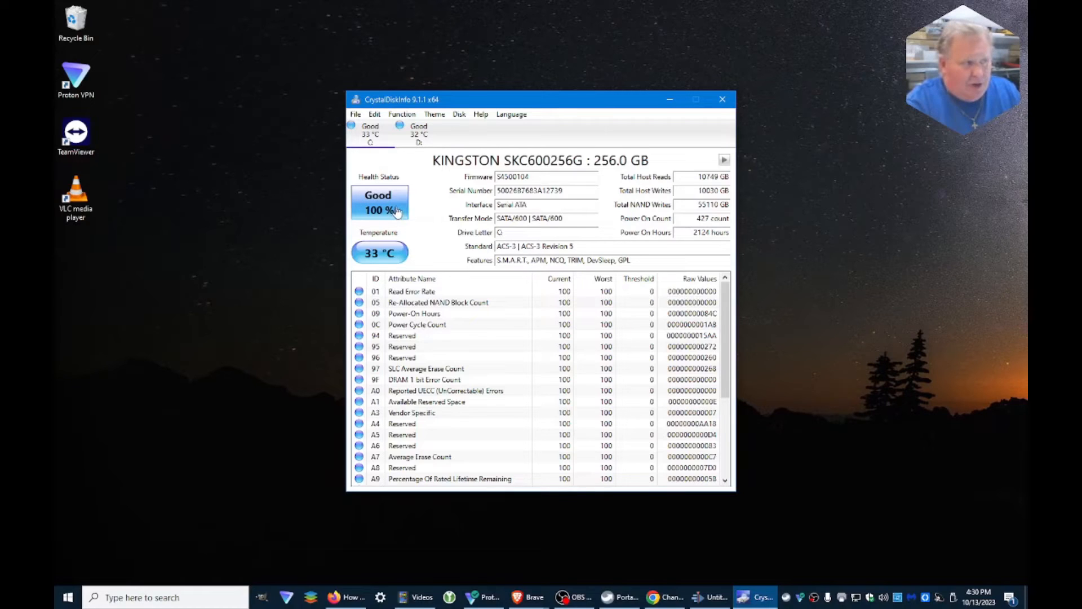
mouse_move(426, 258)
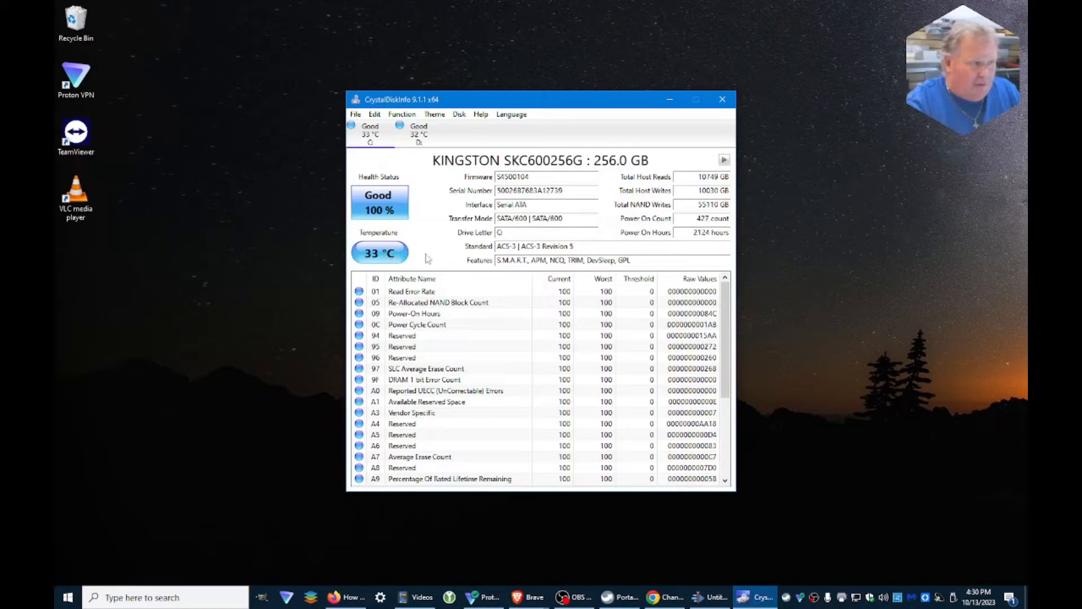
mouse_move(534, 325)
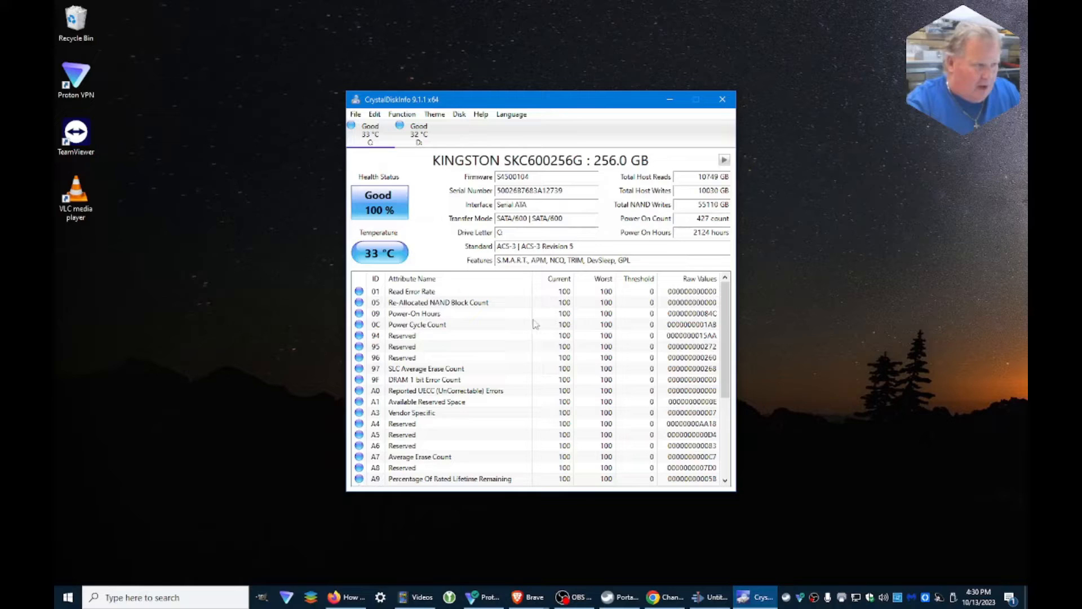
scroll(down, 3)
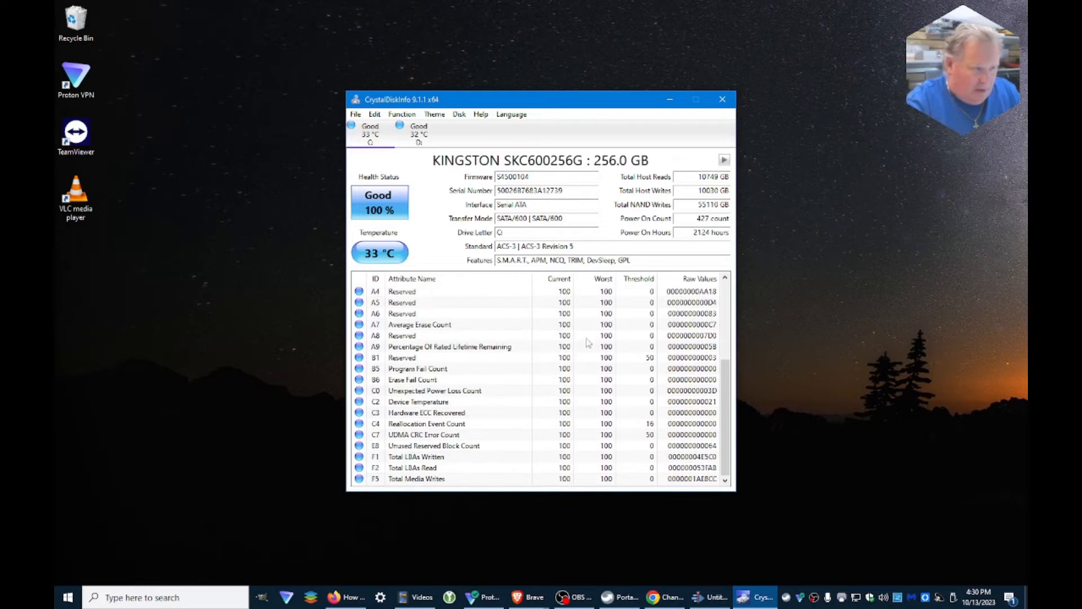
scroll(up, 3)
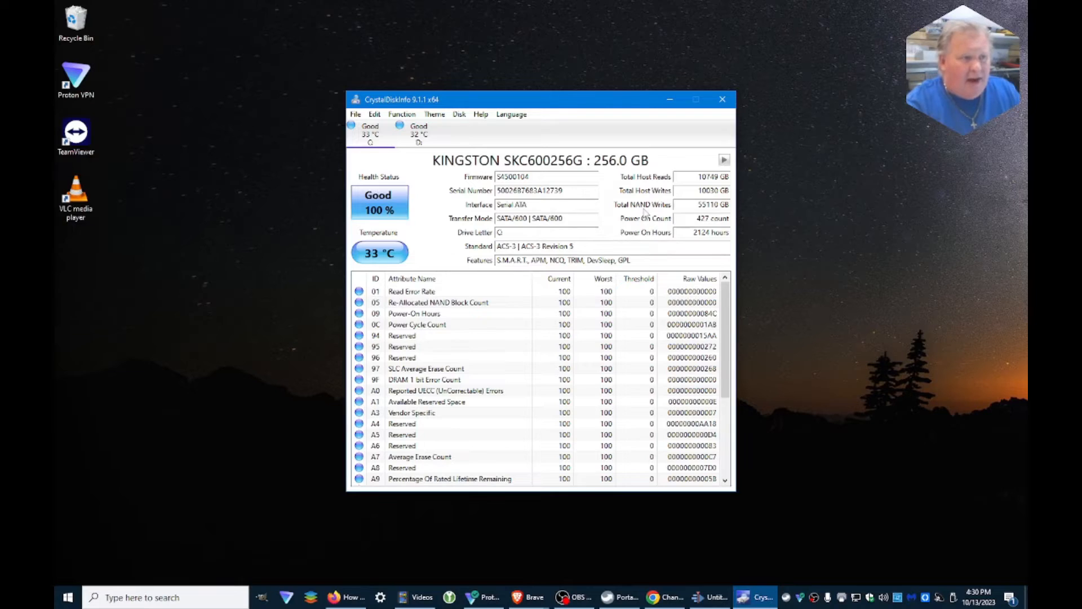
mouse_move(645, 204)
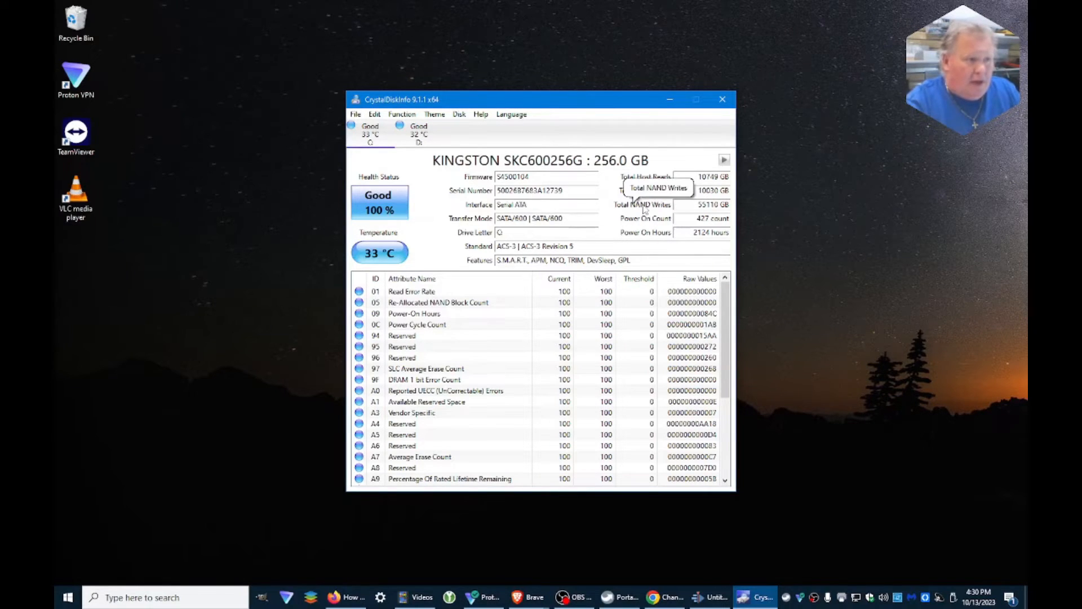
mouse_move(667, 211)
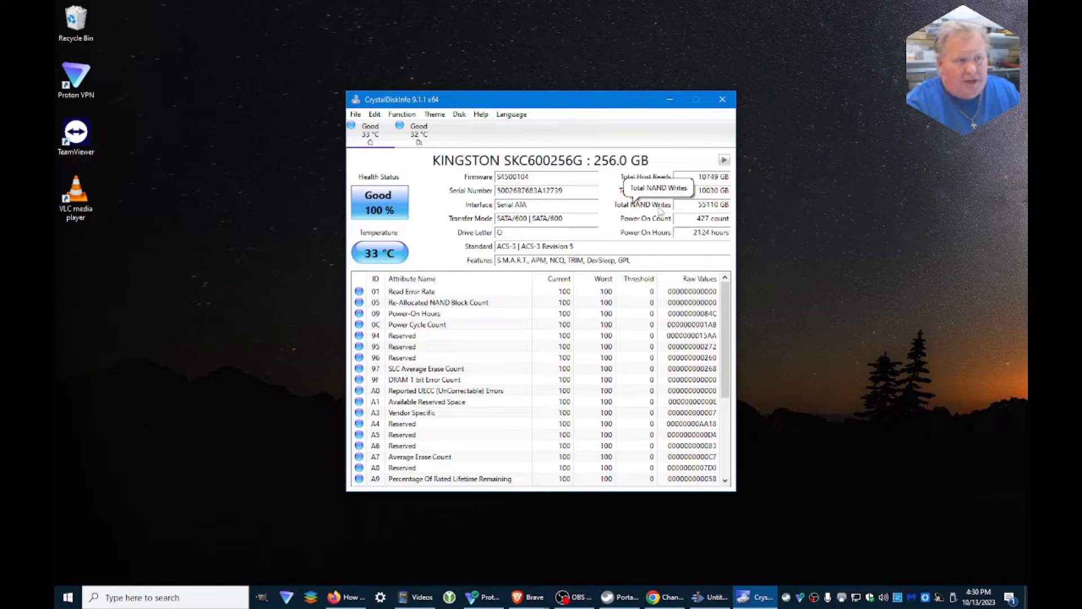
mouse_move(655, 212)
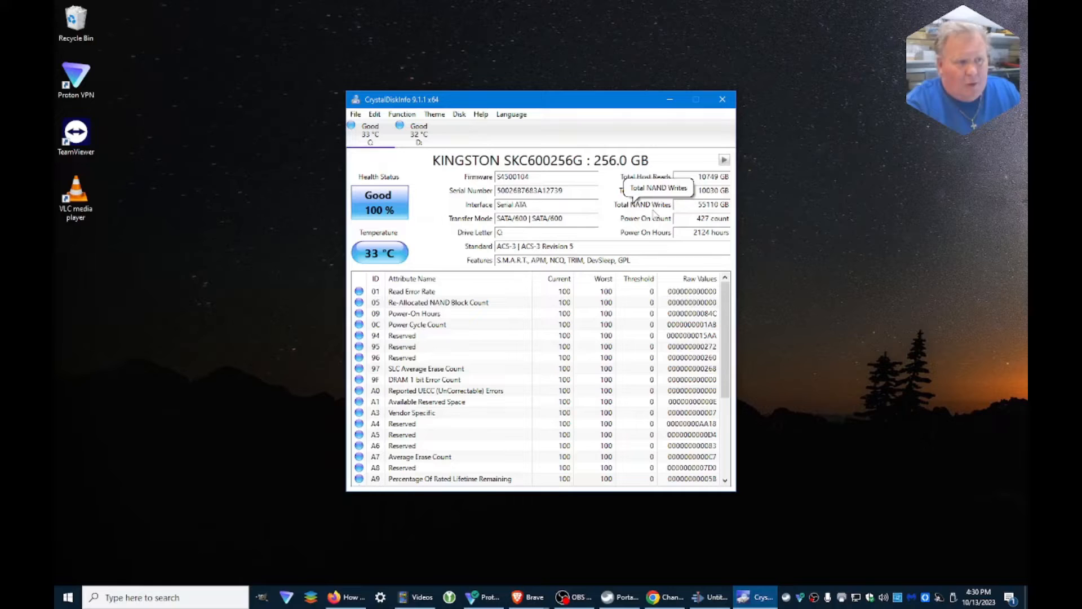
mouse_move(707, 191)
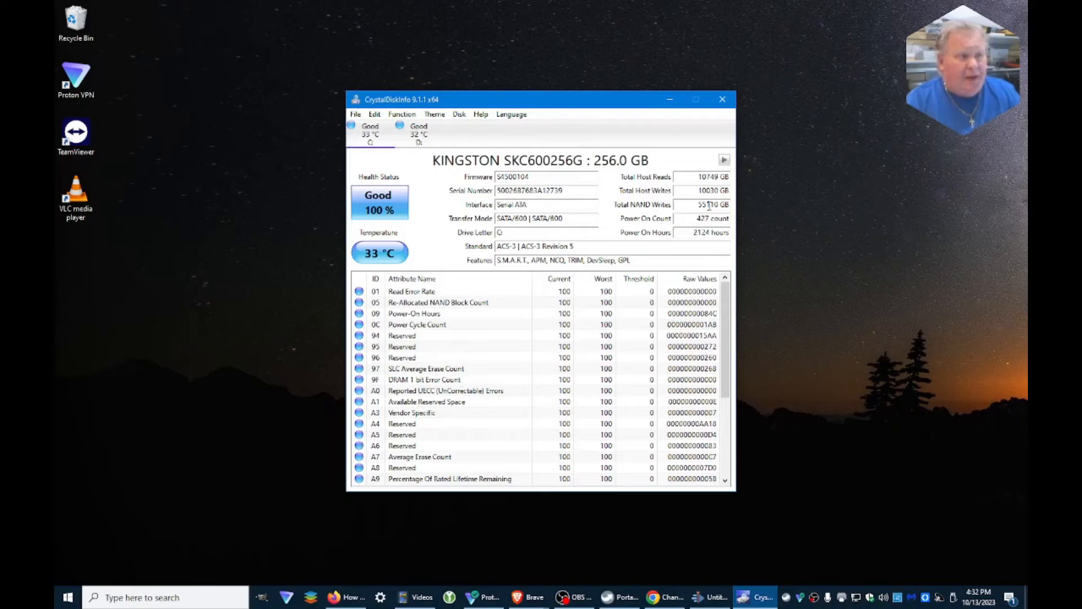
mouse_move(488, 232)
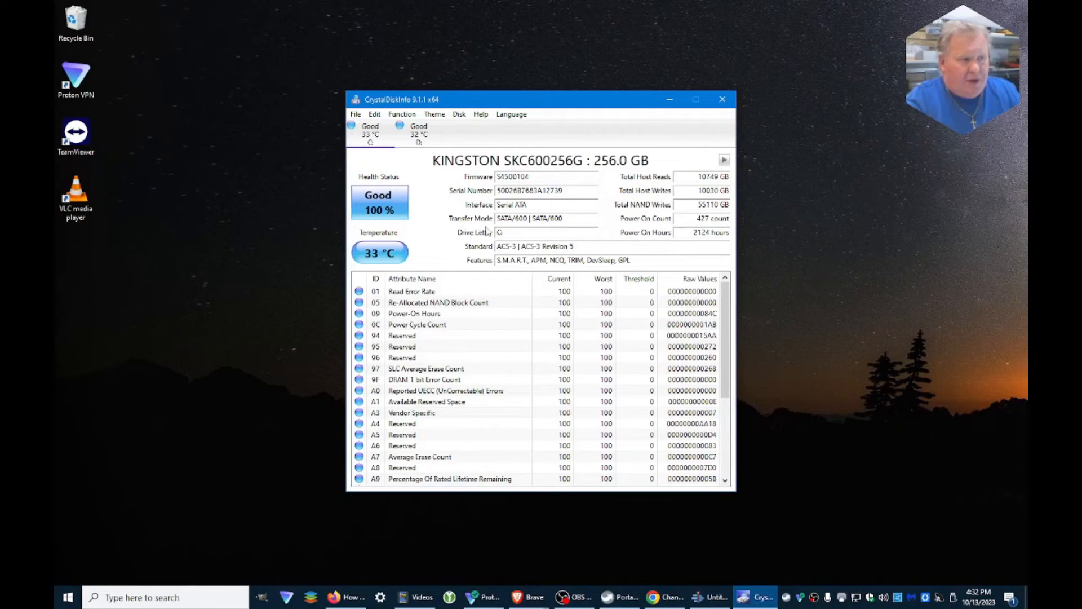
mouse_move(548, 255)
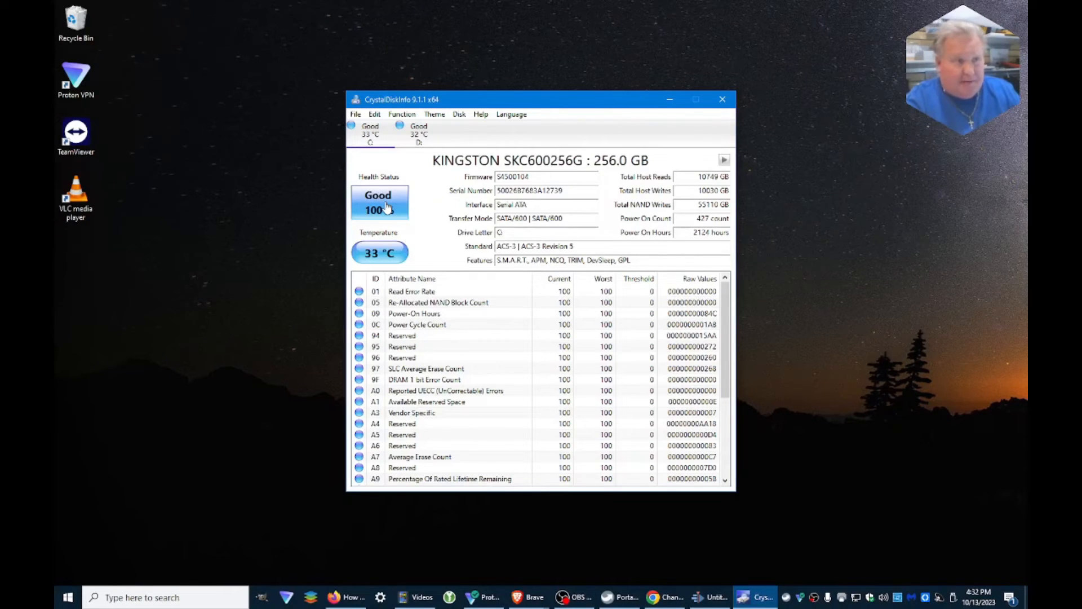
mouse_move(406, 233)
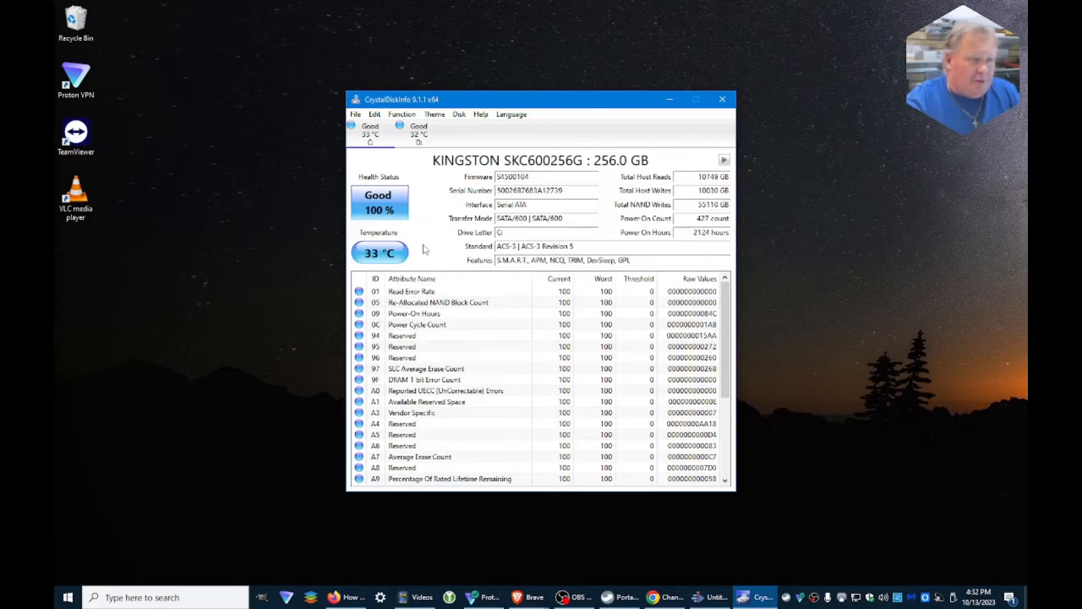
mouse_move(403, 261)
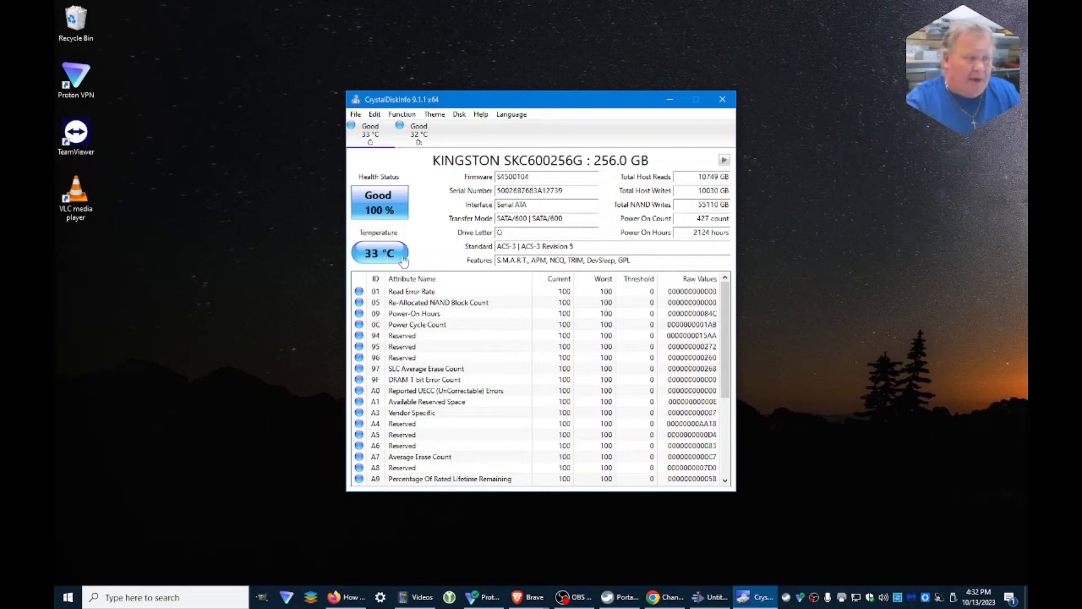
mouse_move(433, 259)
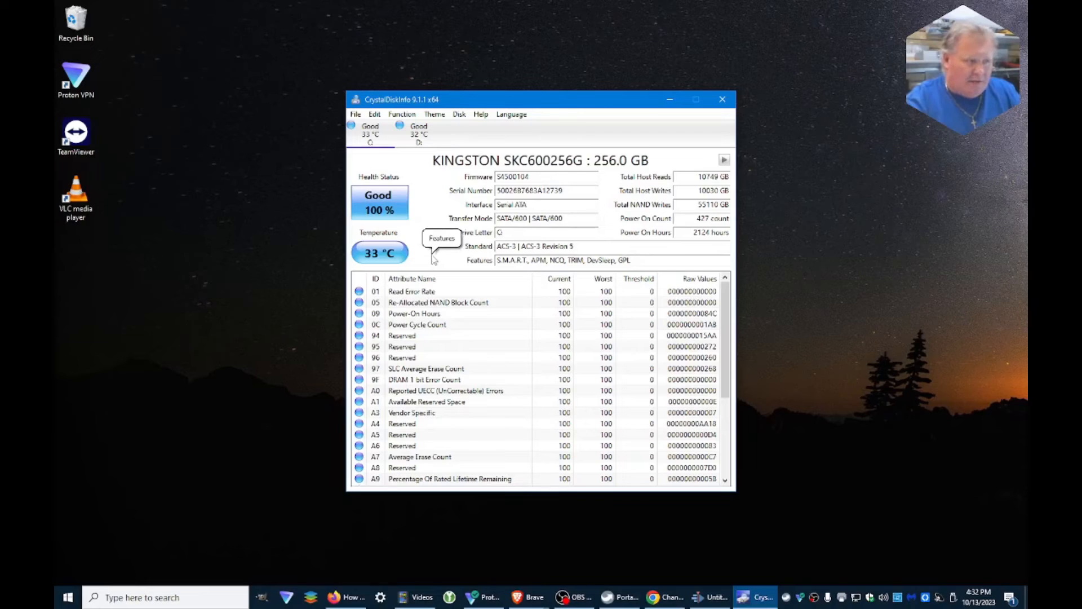
mouse_move(438, 218)
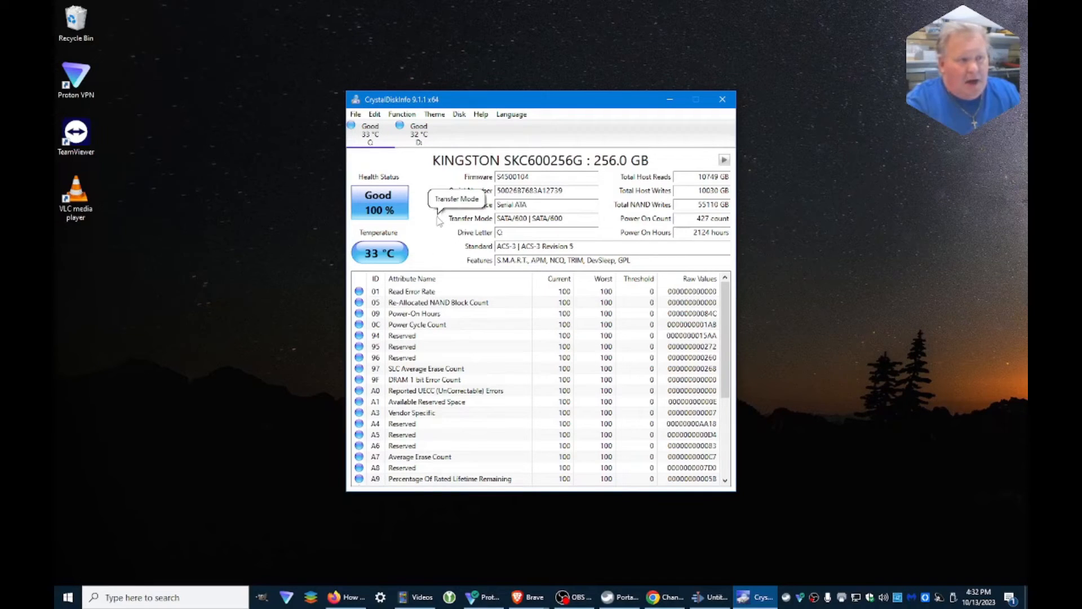
mouse_move(440, 233)
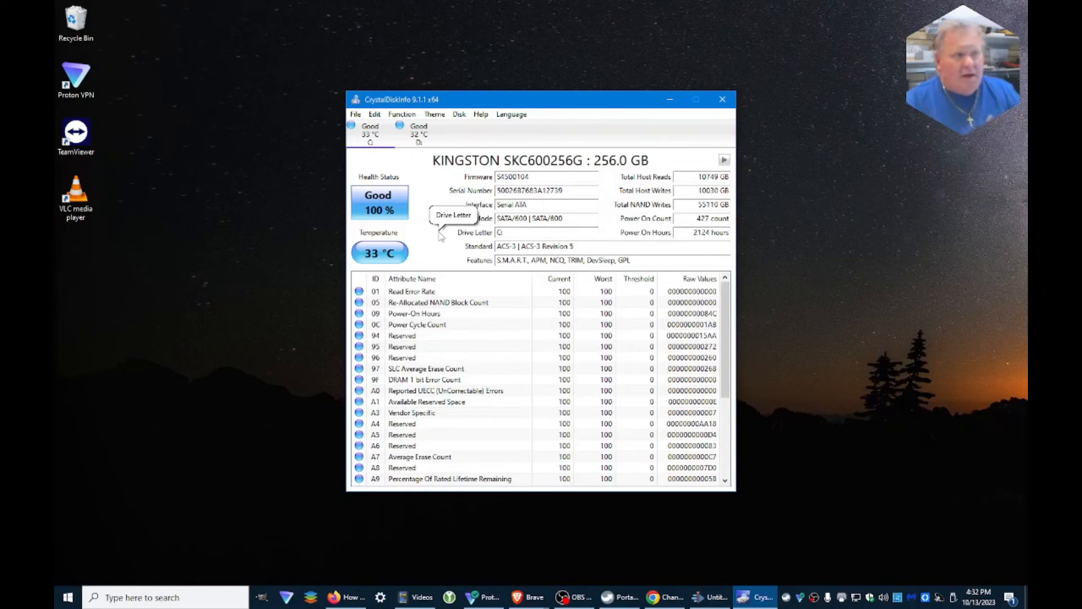
mouse_move(653, 211)
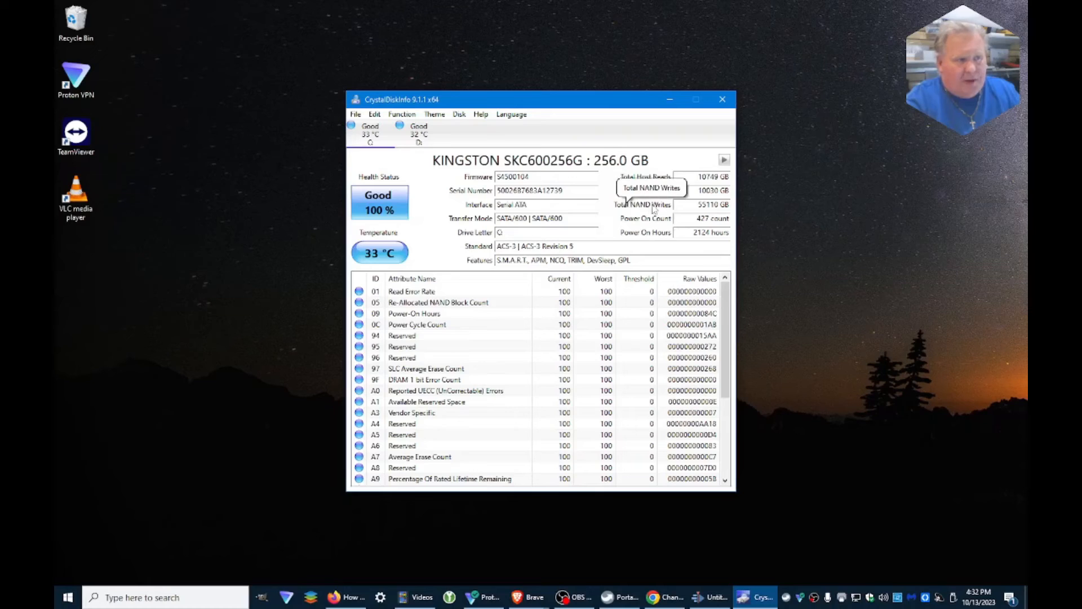
mouse_move(425, 205)
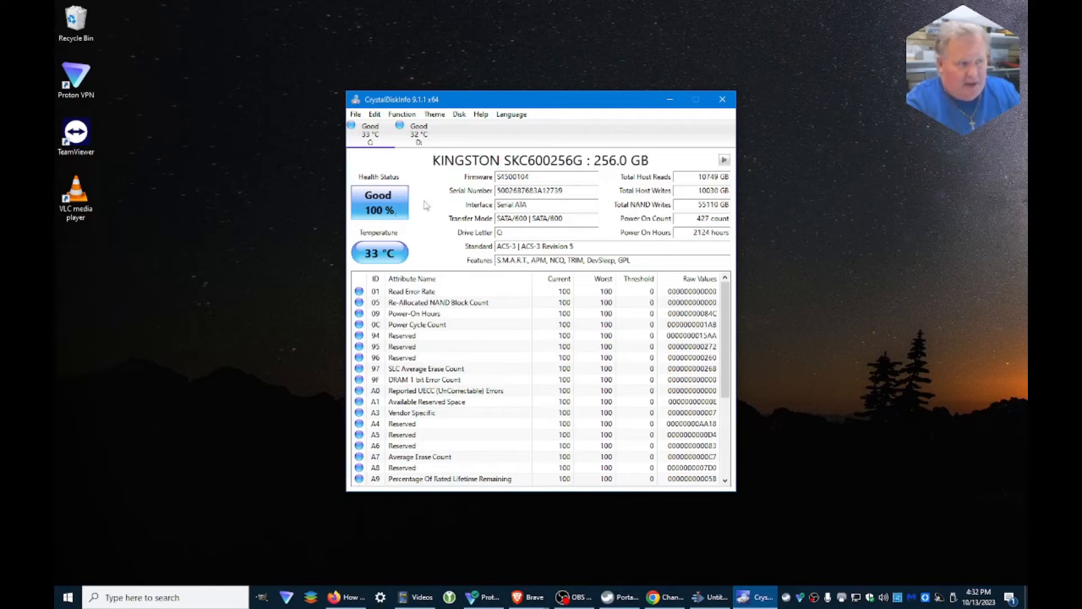
mouse_move(416, 215)
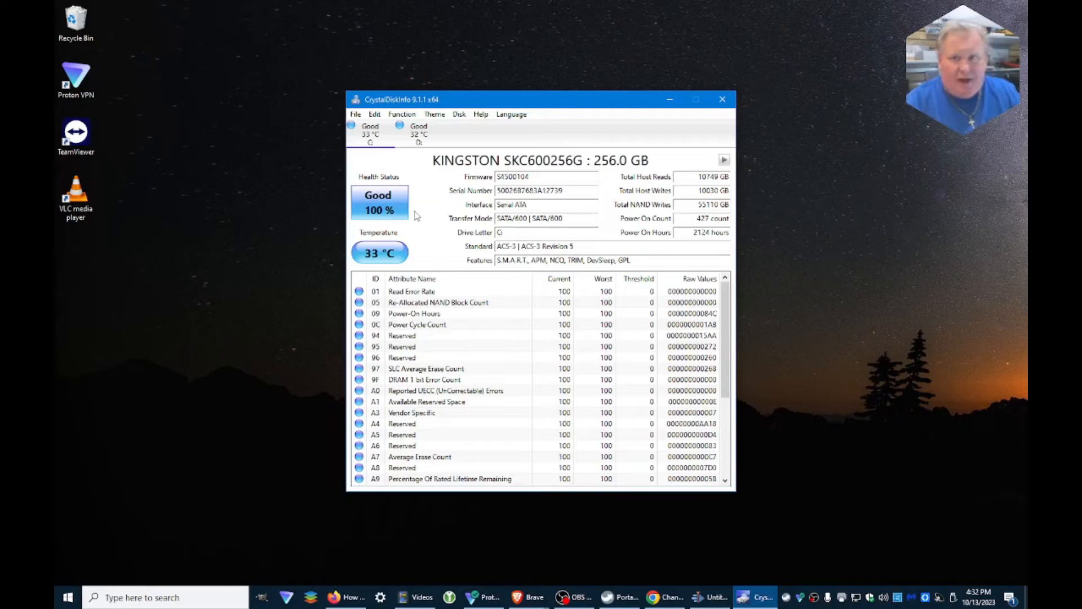
mouse_move(520, 231)
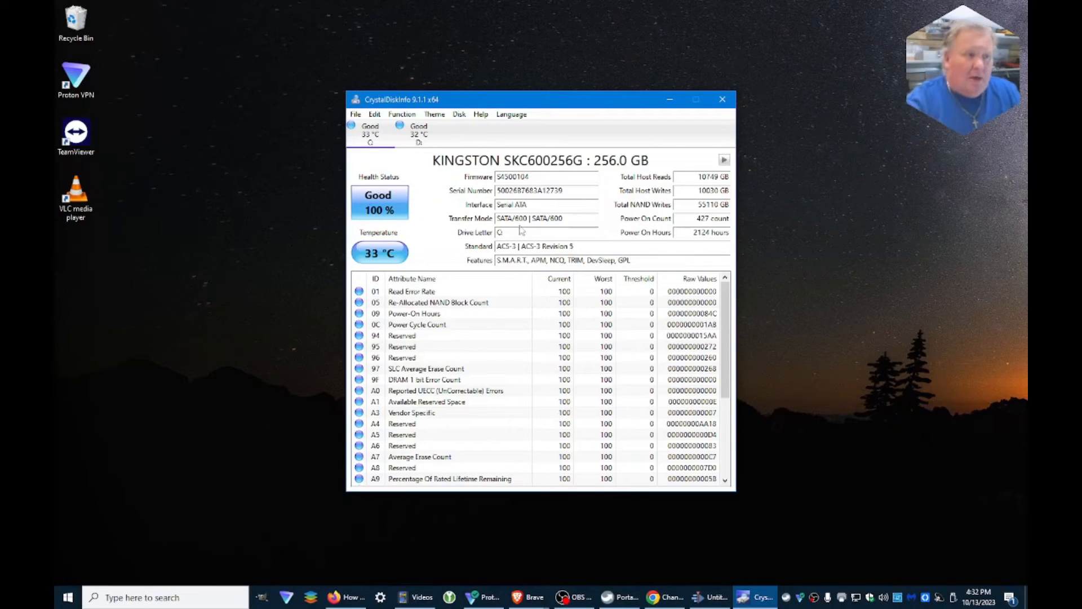
mouse_move(656, 219)
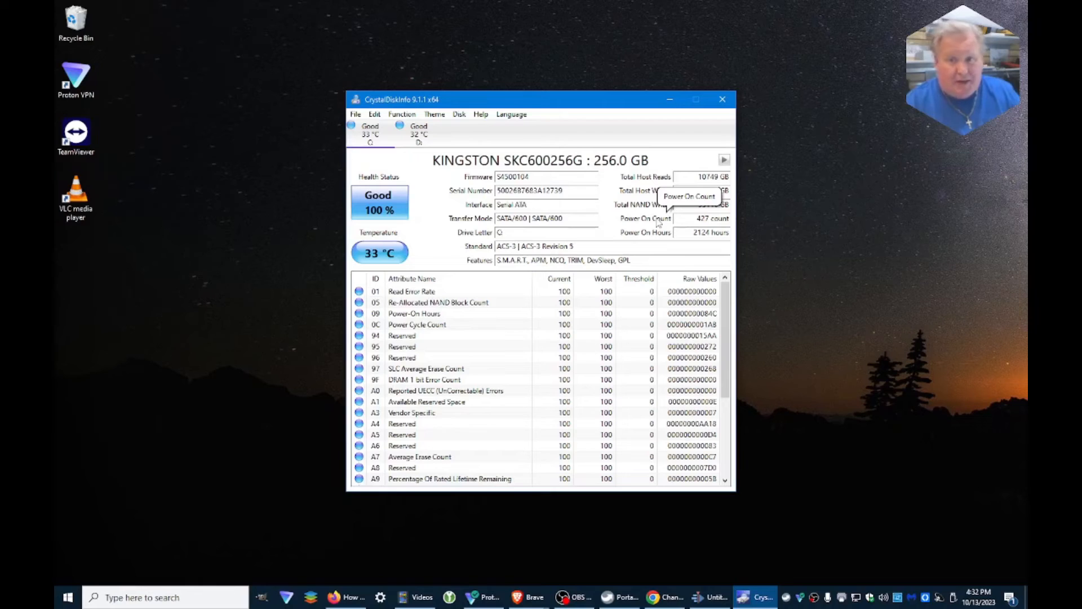
mouse_move(641, 221)
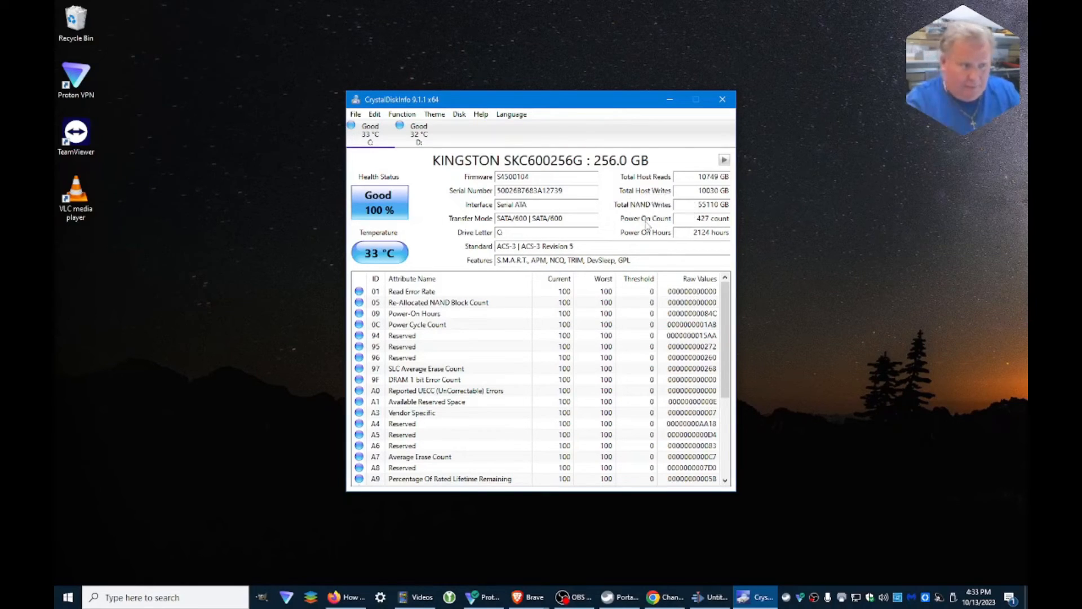
mouse_move(642, 204)
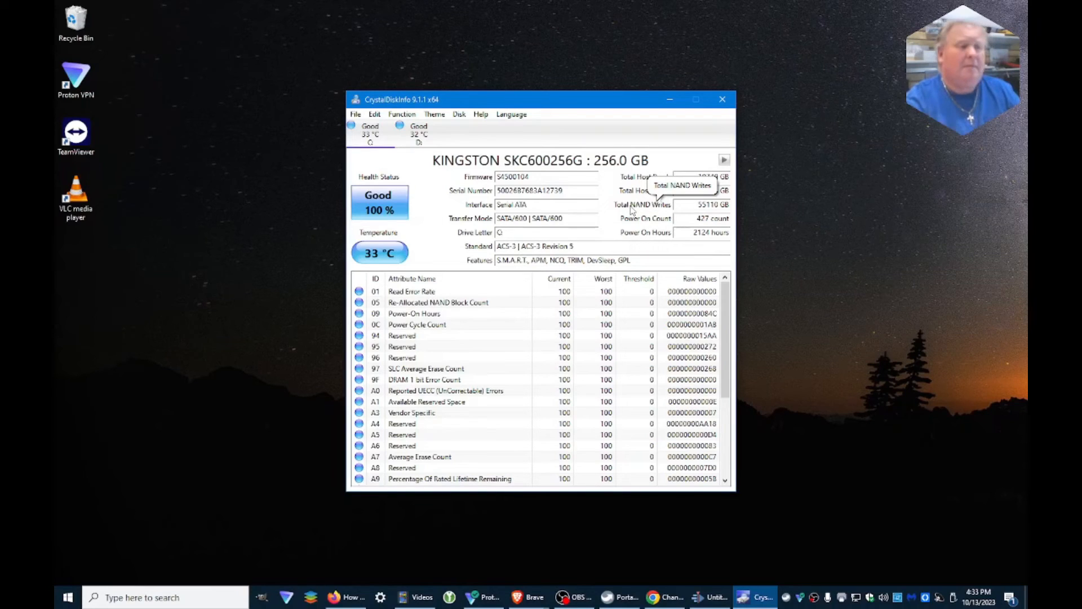
mouse_move(665, 210)
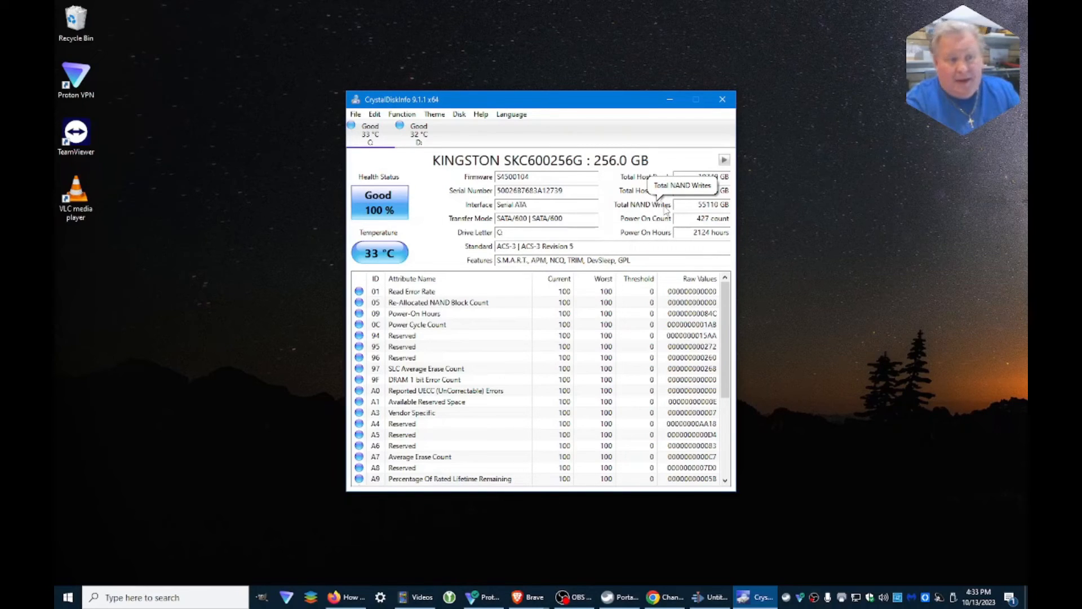
mouse_move(662, 218)
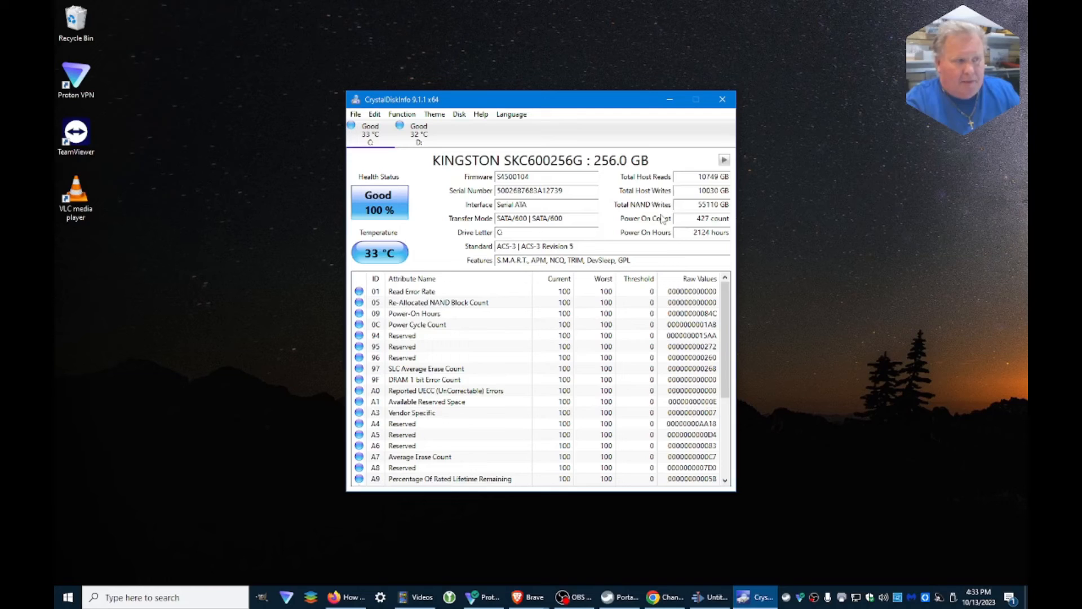
mouse_move(711, 191)
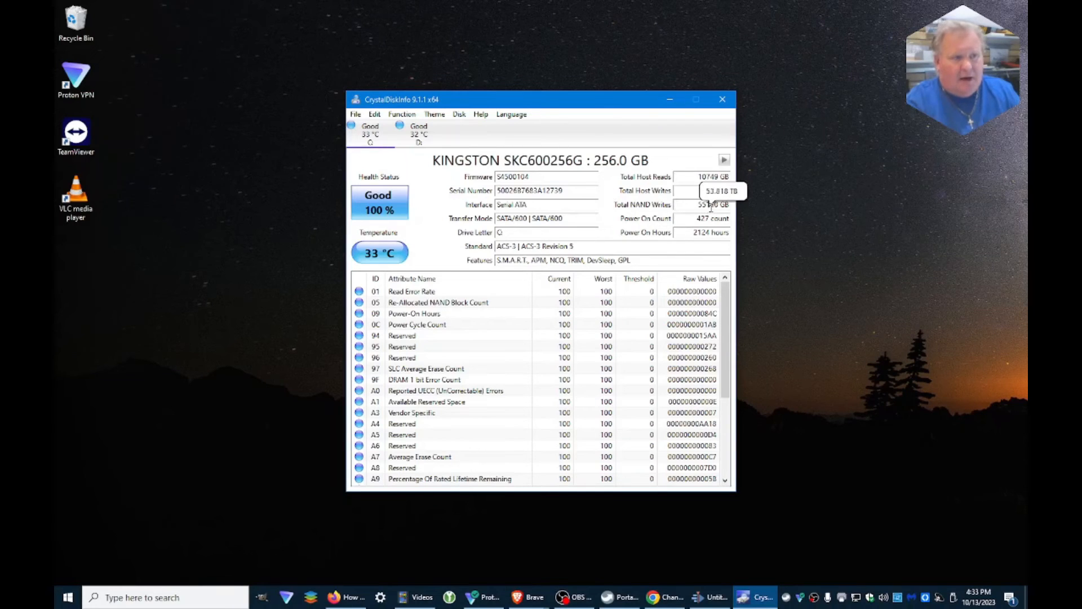